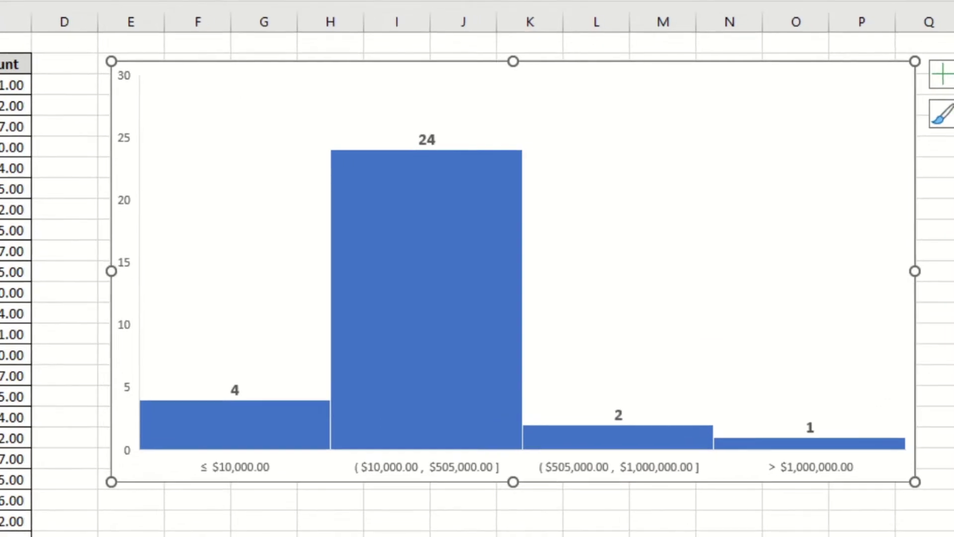
# - Review the finished four-bin histogram, then return to the plain Customer List and Sales Amount table
pyautogui.click(427, 139)
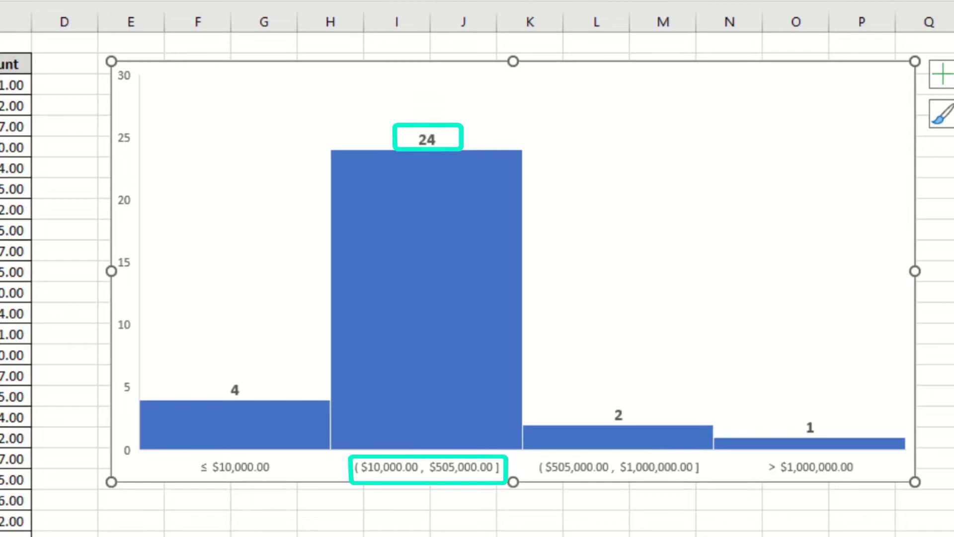
pyautogui.moveTo(236, 409)
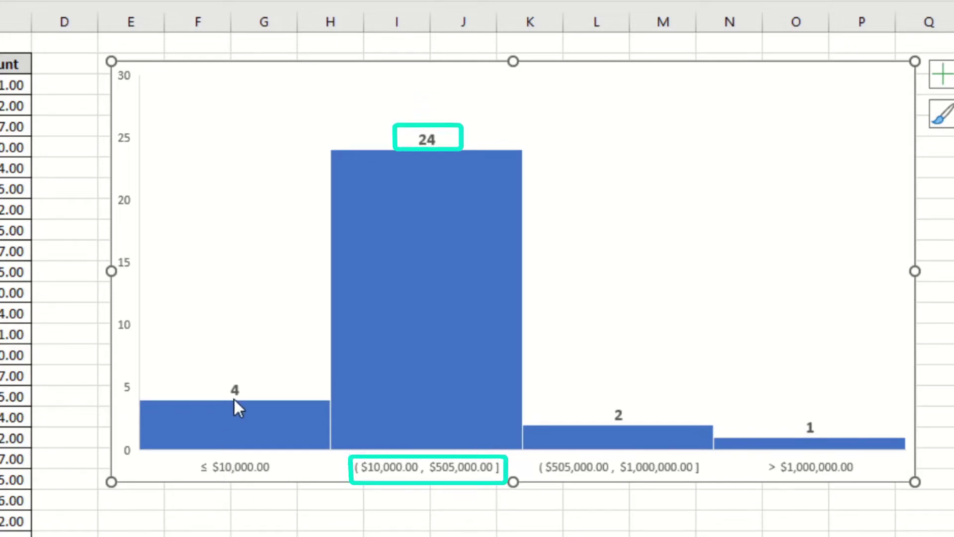
pyautogui.click(235, 406)
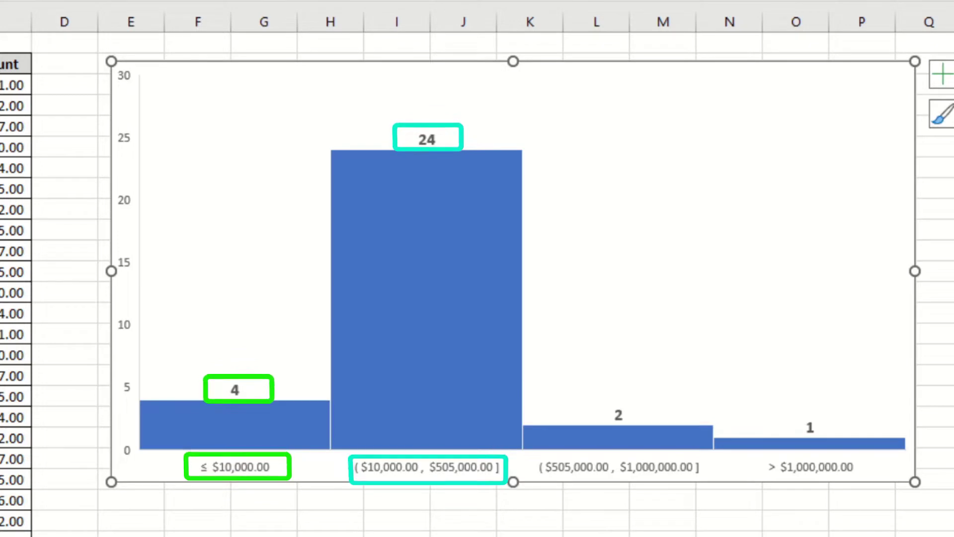
pyautogui.moveTo(724, 530)
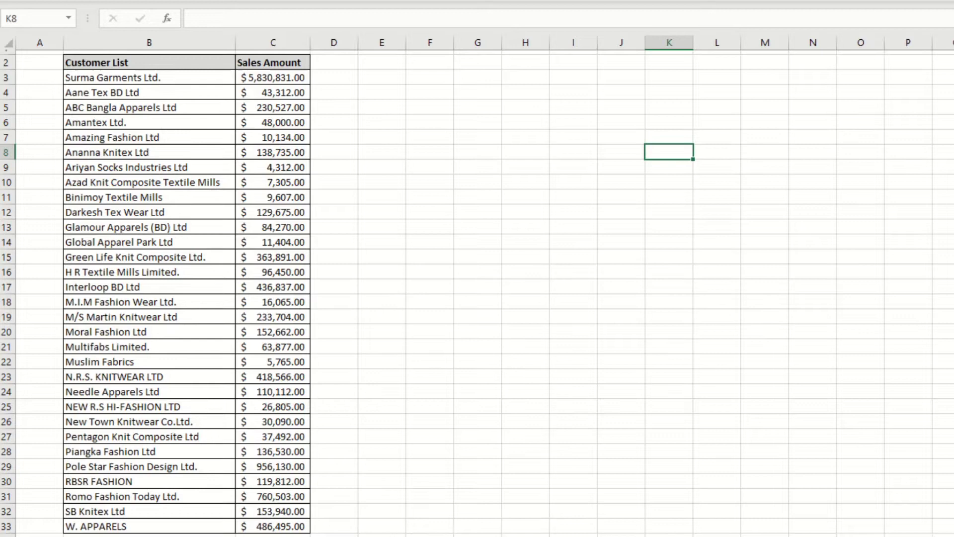
pyautogui.moveTo(195, 451)
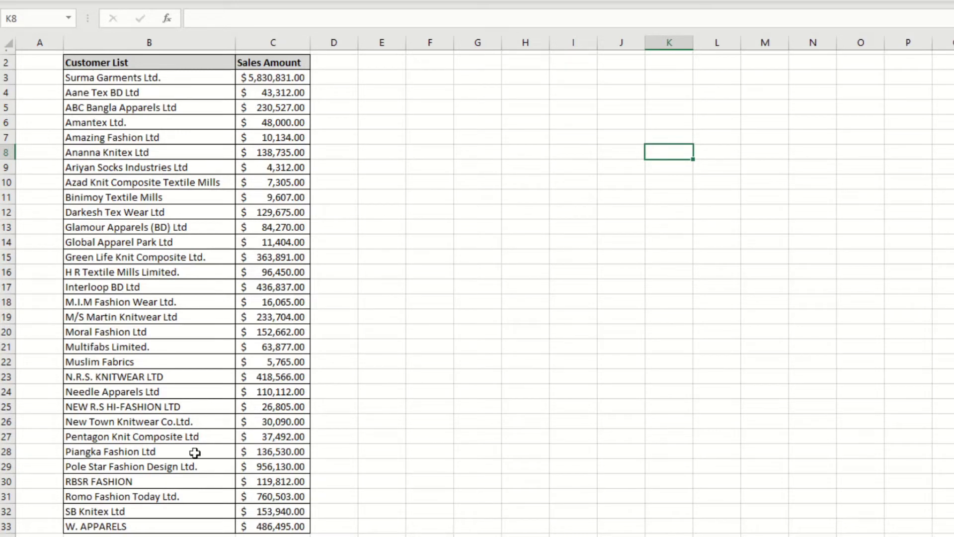
pyautogui.moveTo(419, 275)
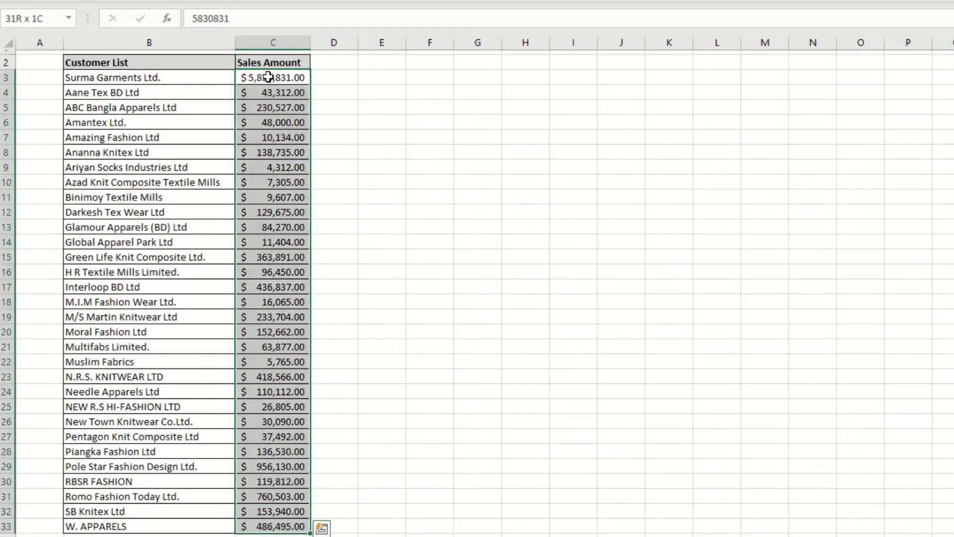
pyautogui.moveTo(902, 159)
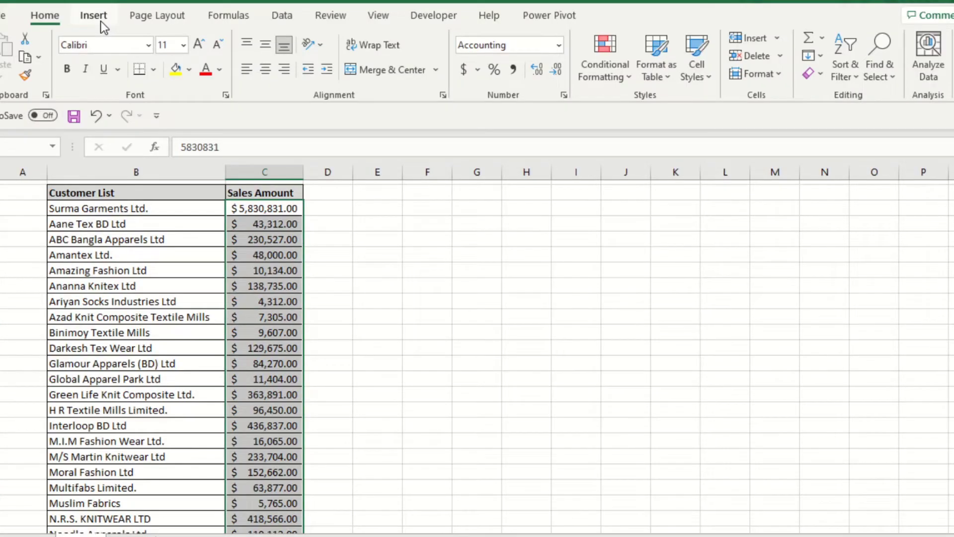
# - Insert a Histogram statistic chart from the Sales Amount values C3:C33
pyautogui.click(94, 15)
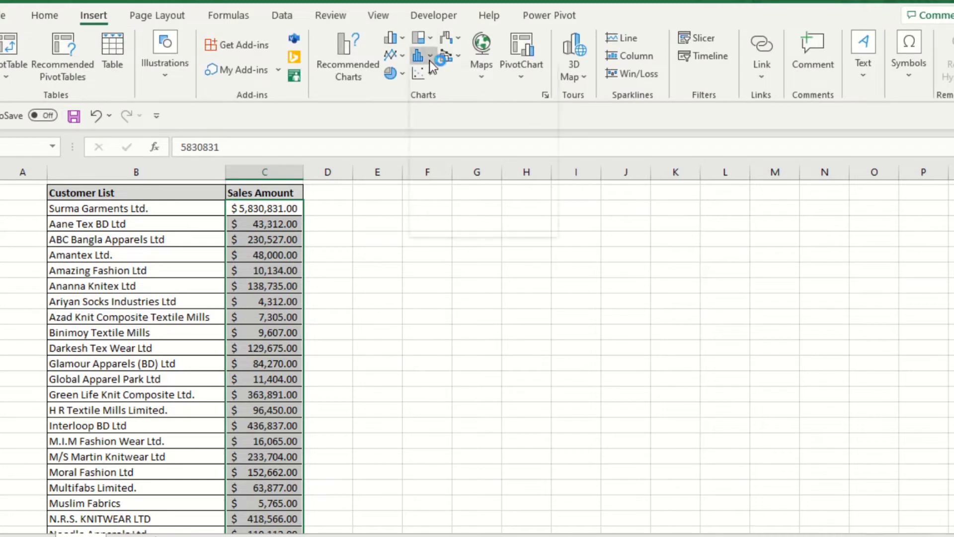
pyautogui.click(417, 56)
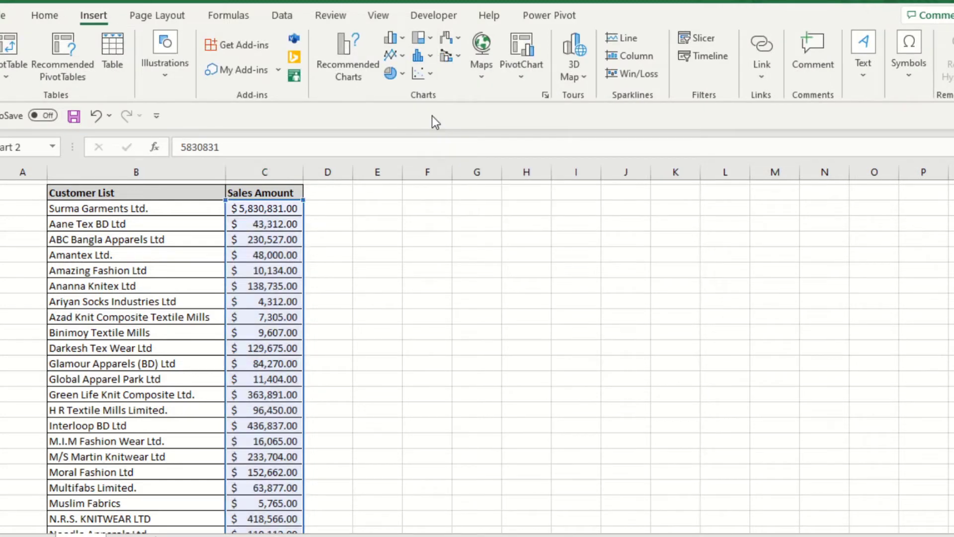
pyautogui.click(417, 55)
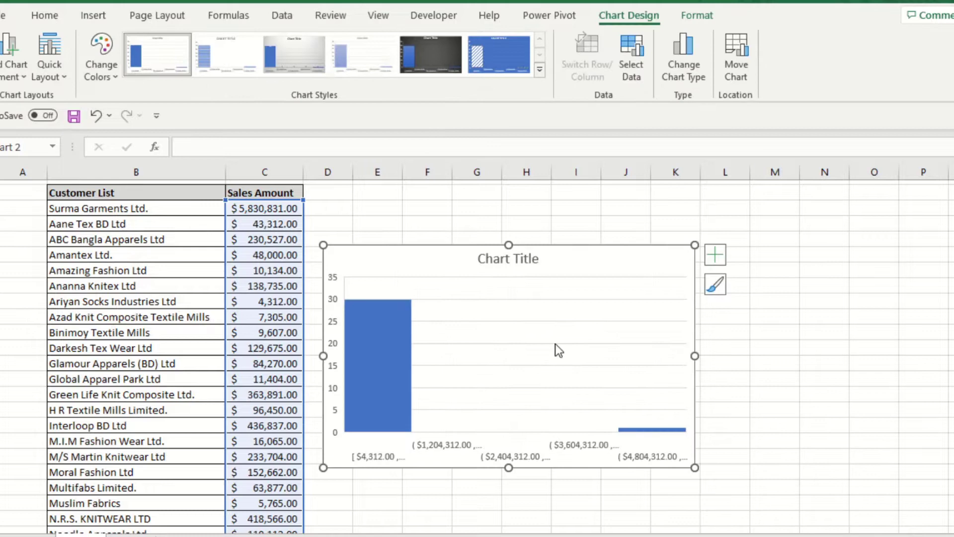
pyautogui.moveTo(686, 354)
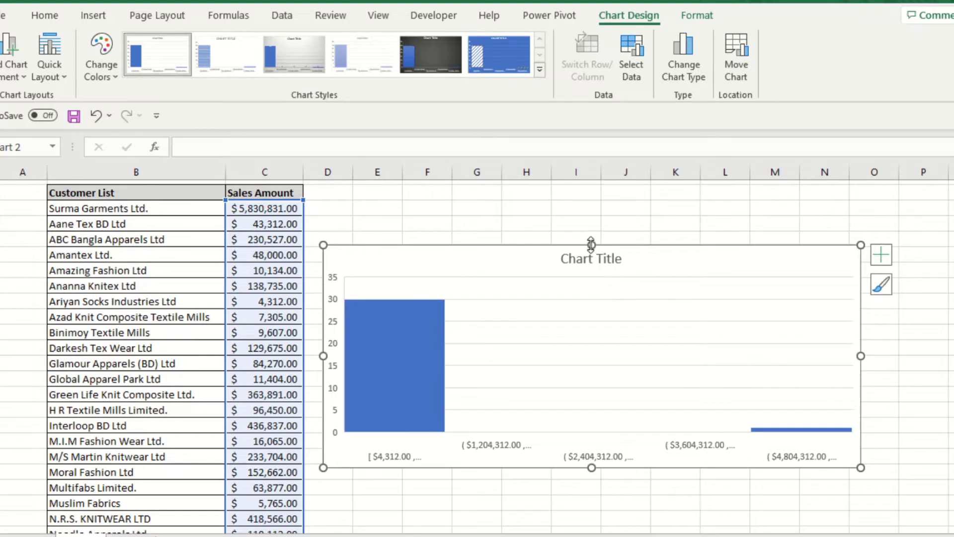
# - Widen the histogram beside the table and bring up Format Axis for its horizontal axis
pyautogui.click(576, 210)
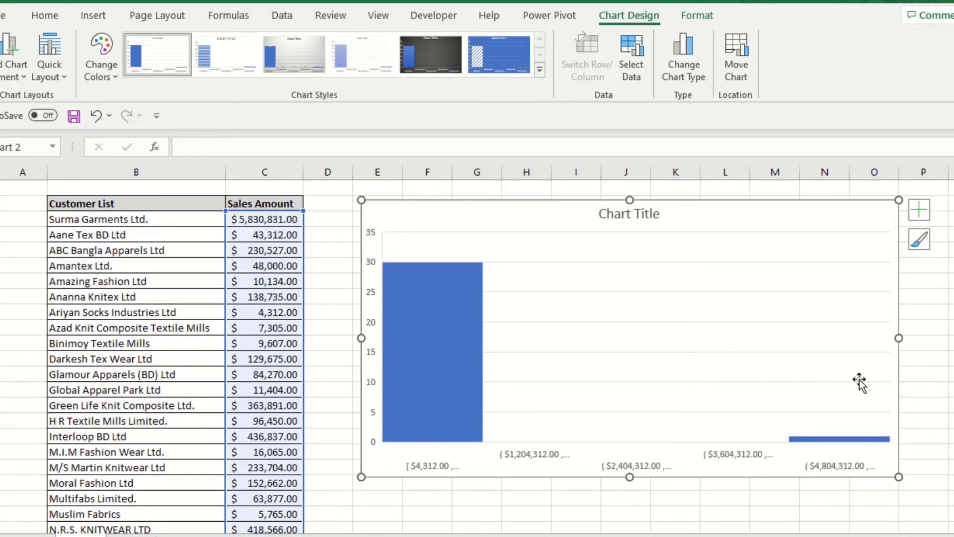
pyautogui.press('ctrl+1')
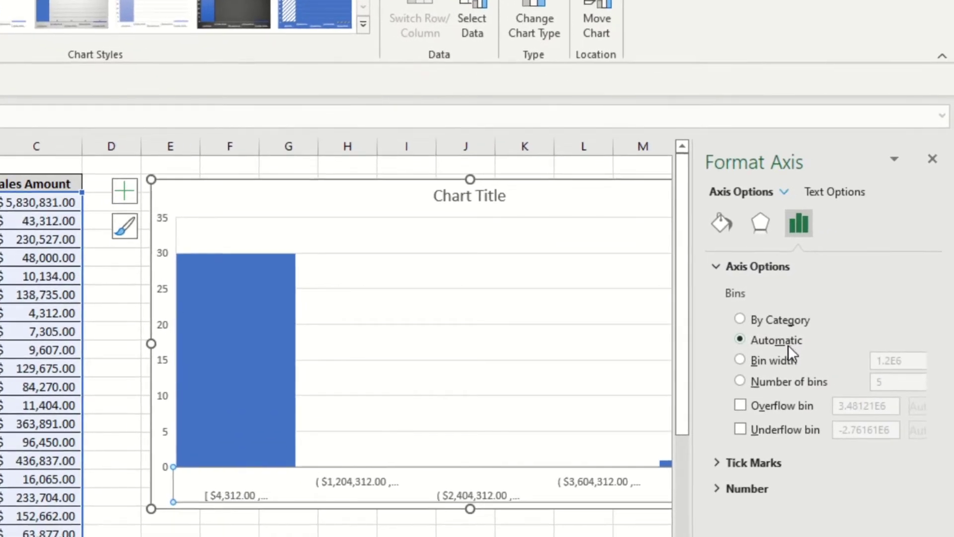
pyautogui.moveTo(760, 368)
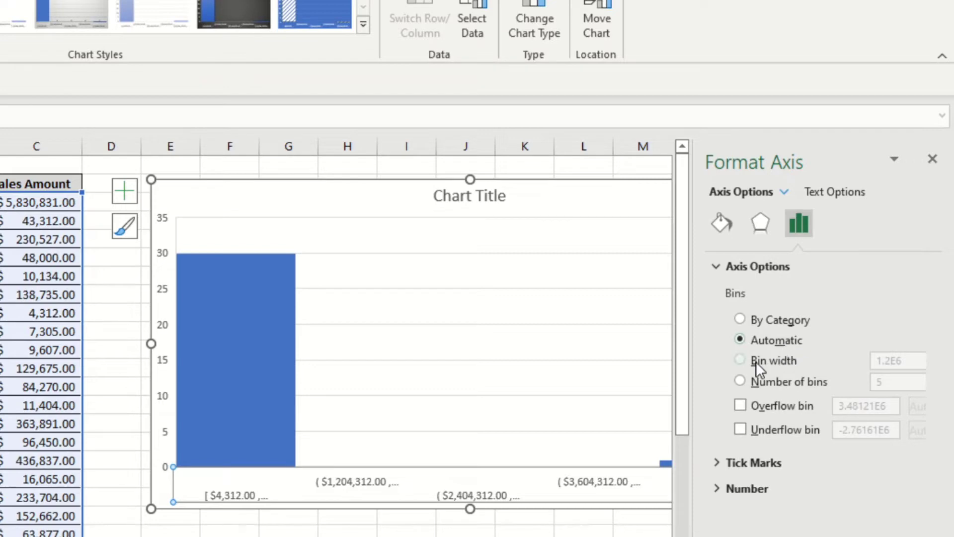
# - Set a fixed bin width of 495000 and turn on an overflow bin for the largest sales
pyautogui.click(740, 360)
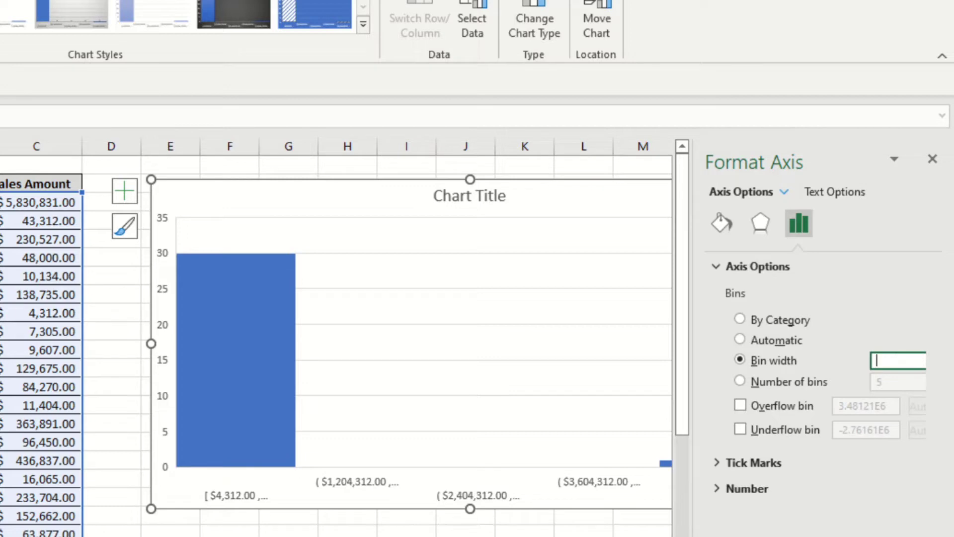
pyautogui.write('495000.0')
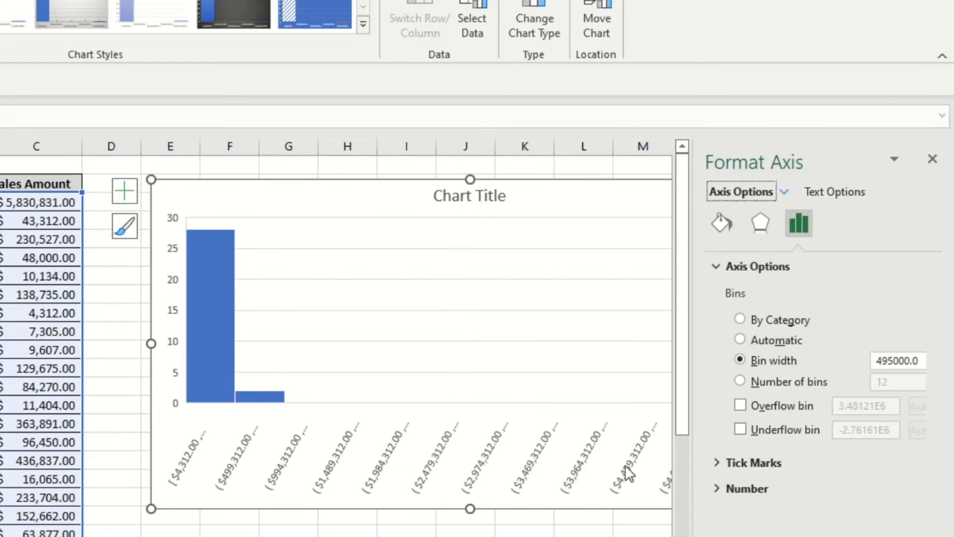
pyautogui.moveTo(729, 414)
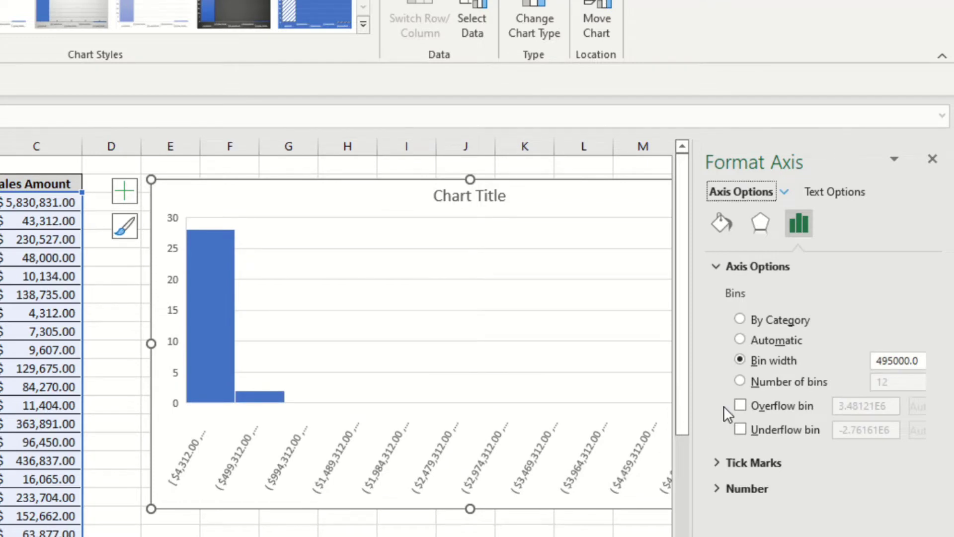
pyautogui.moveTo(729, 414)
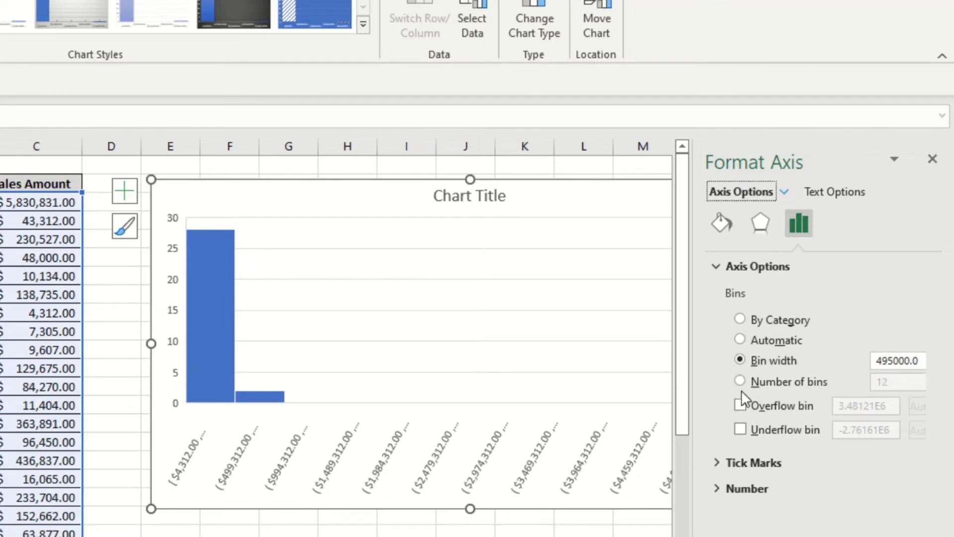
pyautogui.click(740, 405)
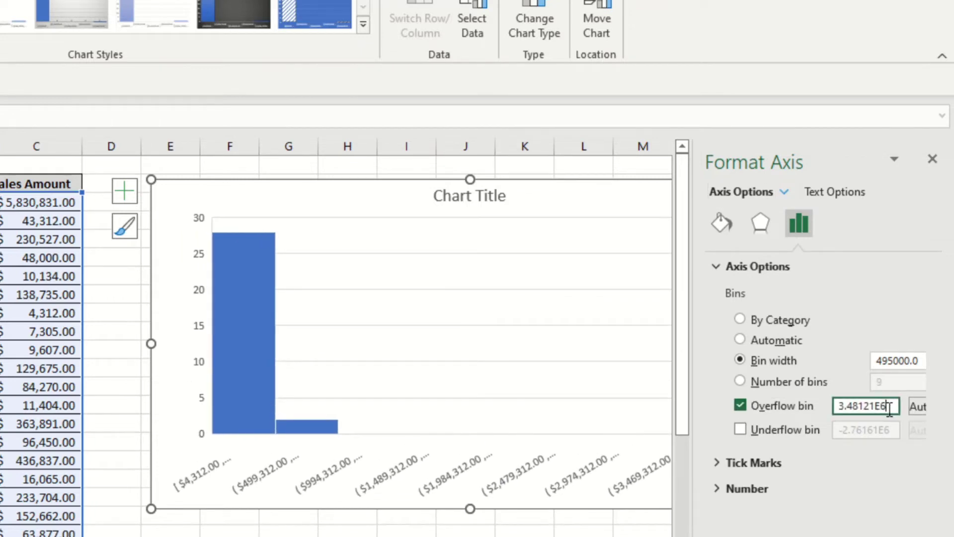
pyautogui.moveTo(493, 502)
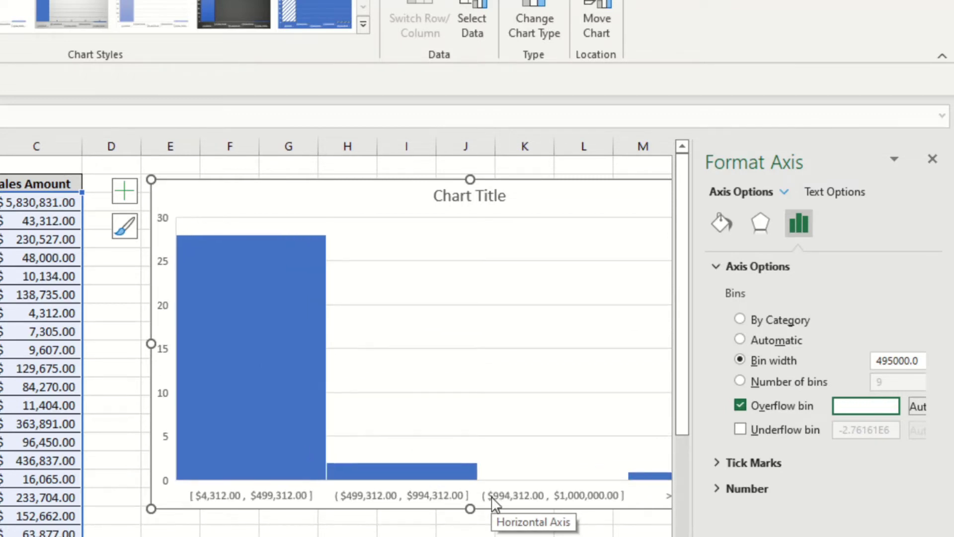
# - Add an underflow bin at 10000 with overflow at 1000000, keeping the histogram at four bins
pyautogui.click(739, 429)
pyautogui.write('1')
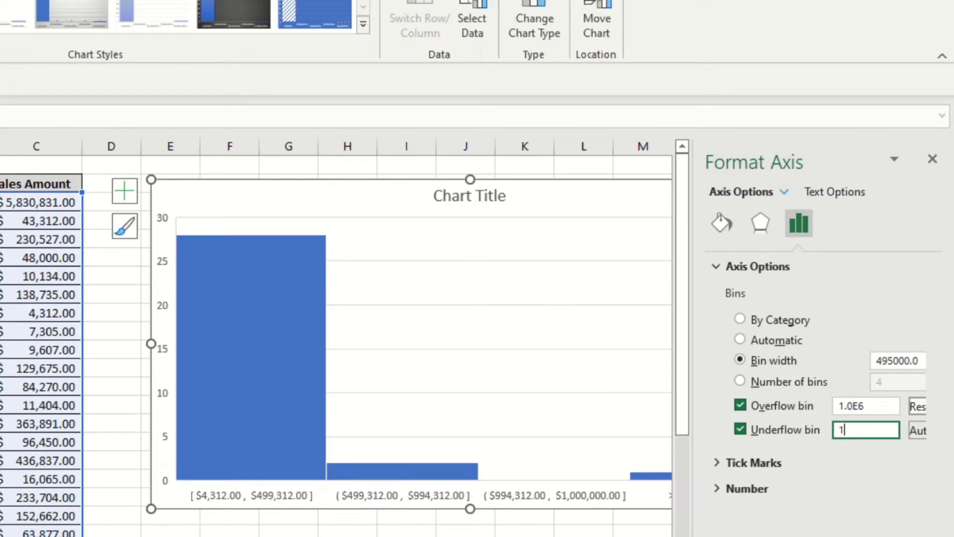
pyautogui.write('0000.0')
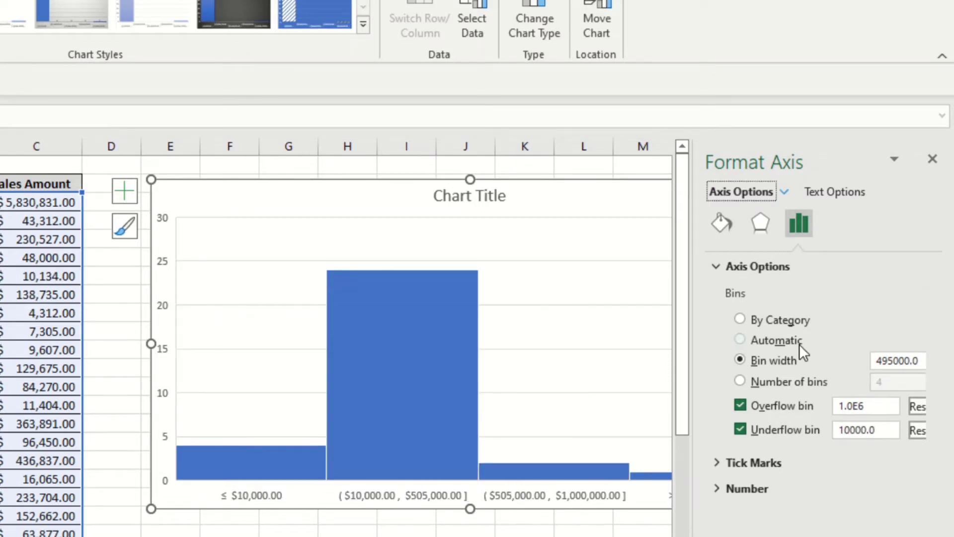
pyautogui.click(740, 382)
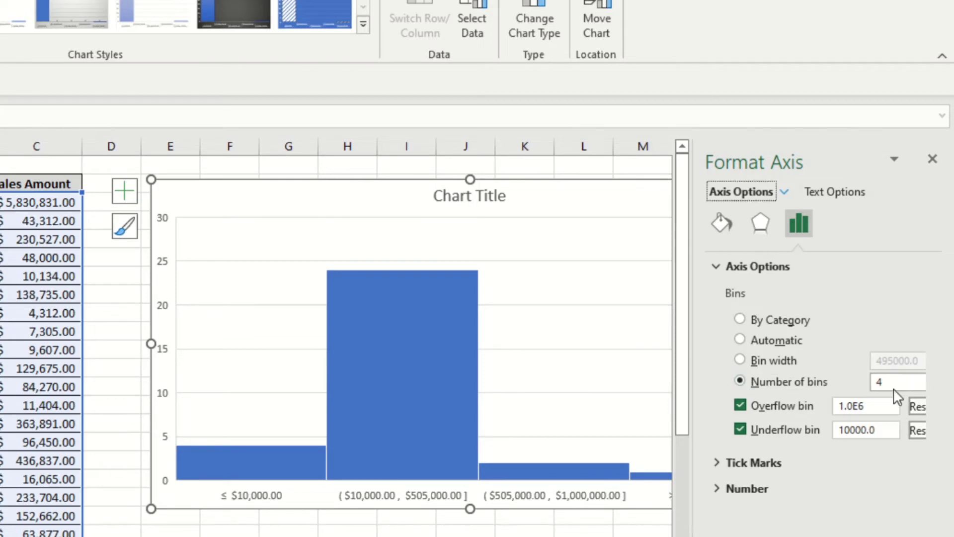
pyautogui.moveTo(740, 359)
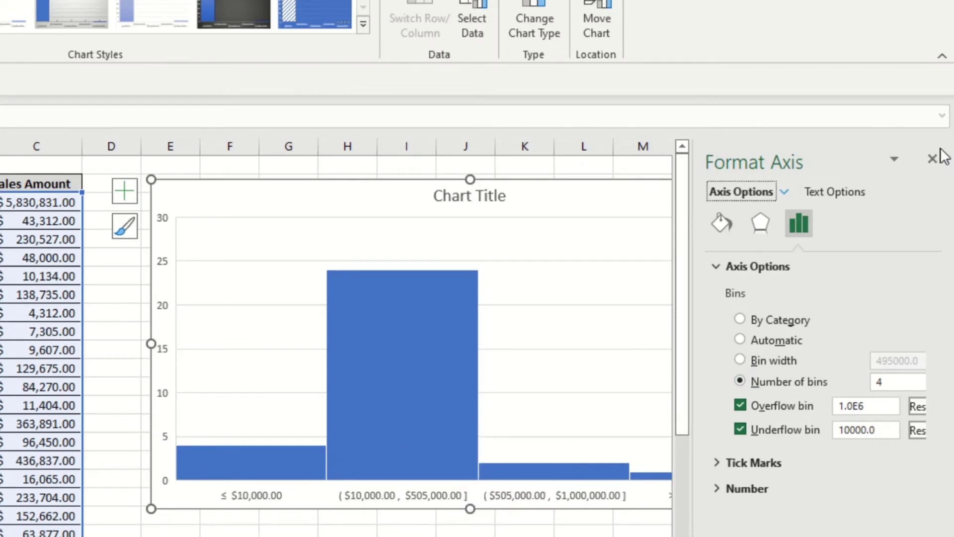
# - Add data labels to the histogram bars showing counts 4, 24, 2 and 1
pyautogui.click(933, 158)
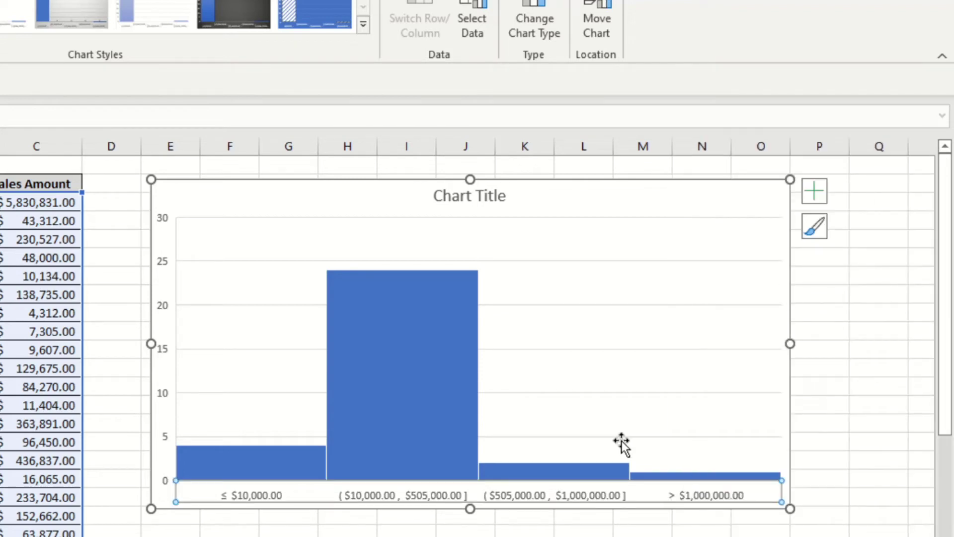
pyautogui.rightClick(623, 439)
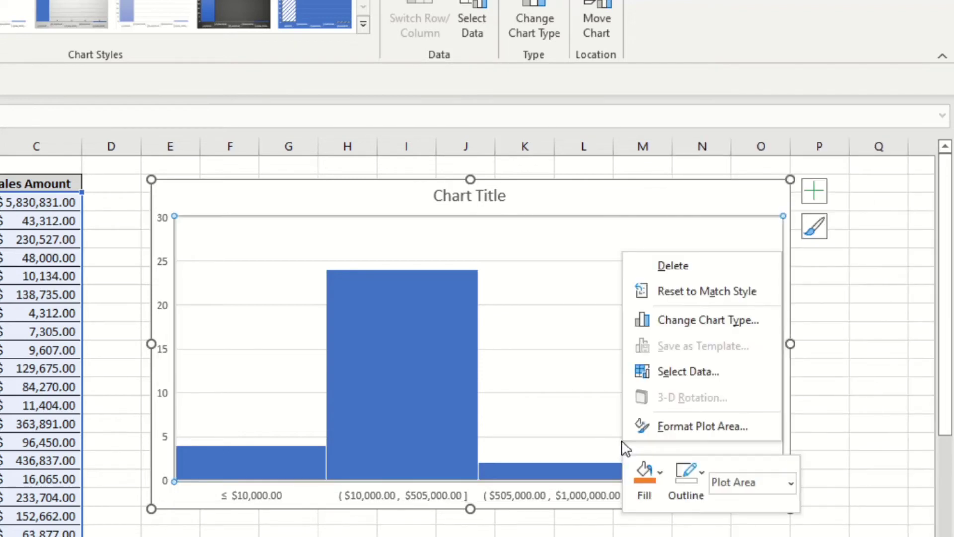
pyautogui.moveTo(530, 453)
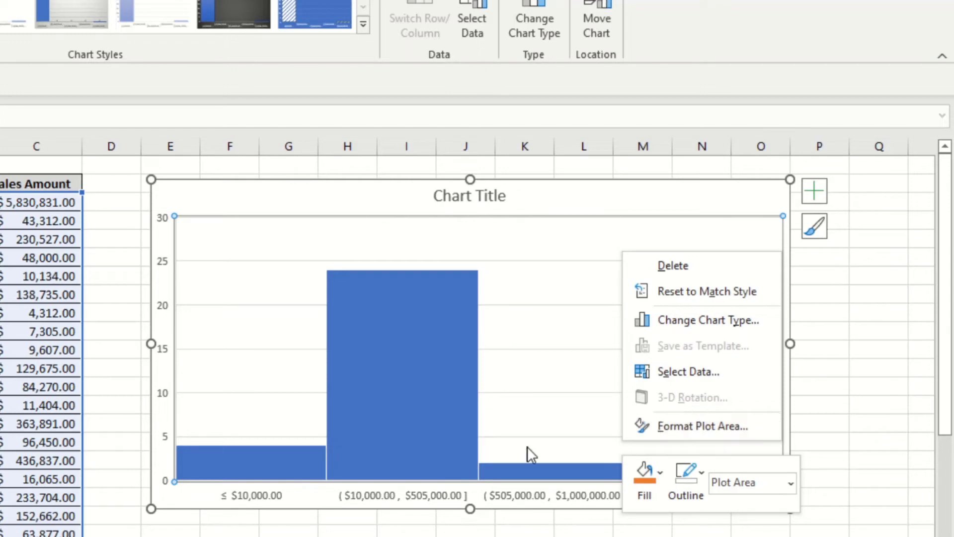
pyautogui.moveTo(662, 396)
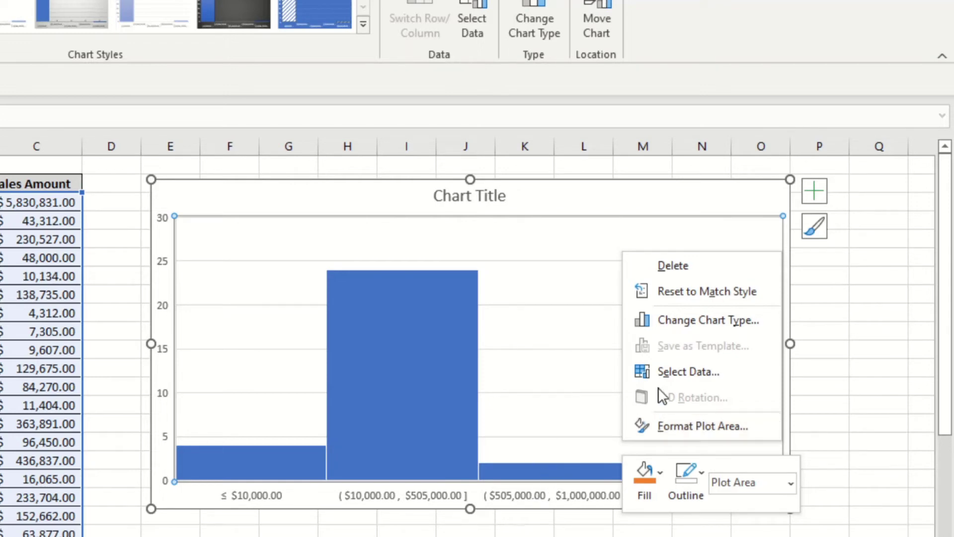
pyautogui.click(541, 454)
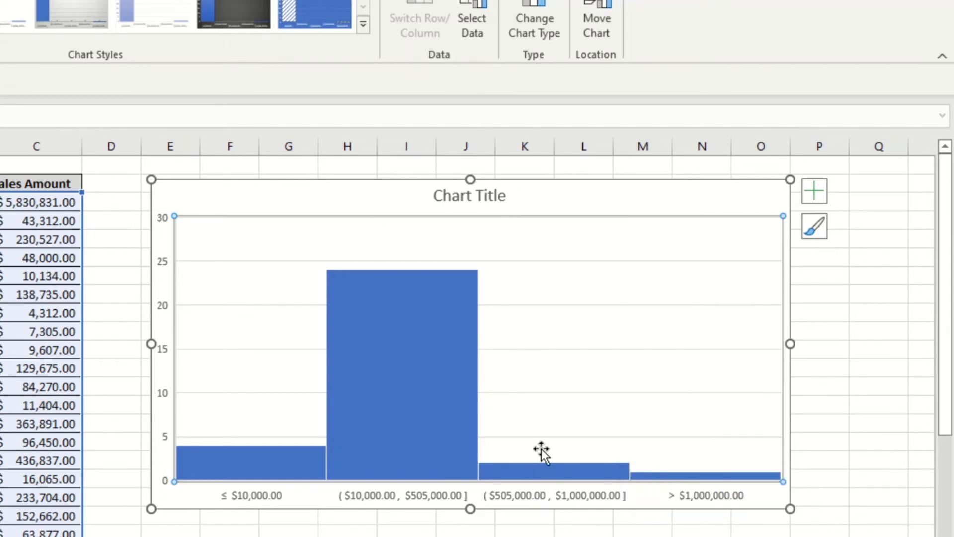
pyautogui.rightClick(541, 453)
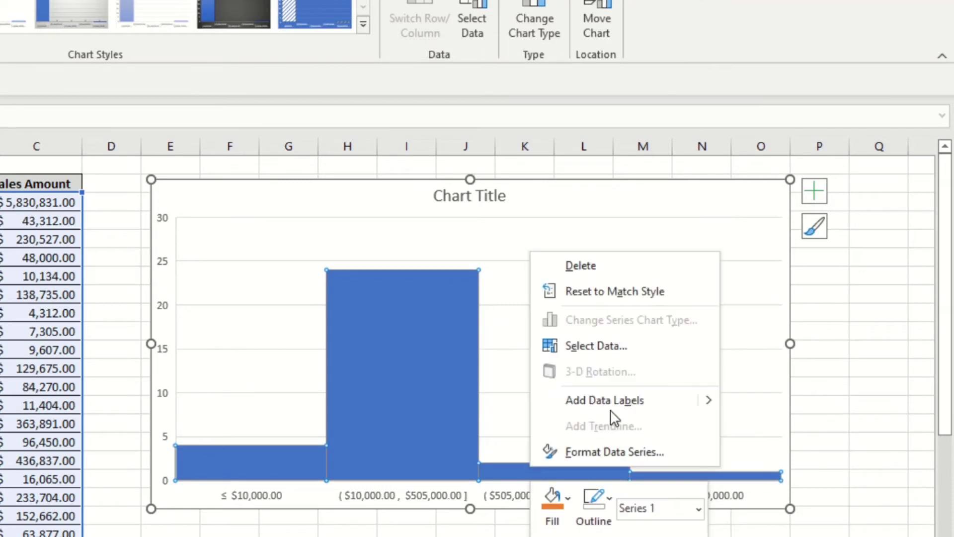
pyautogui.click(604, 399)
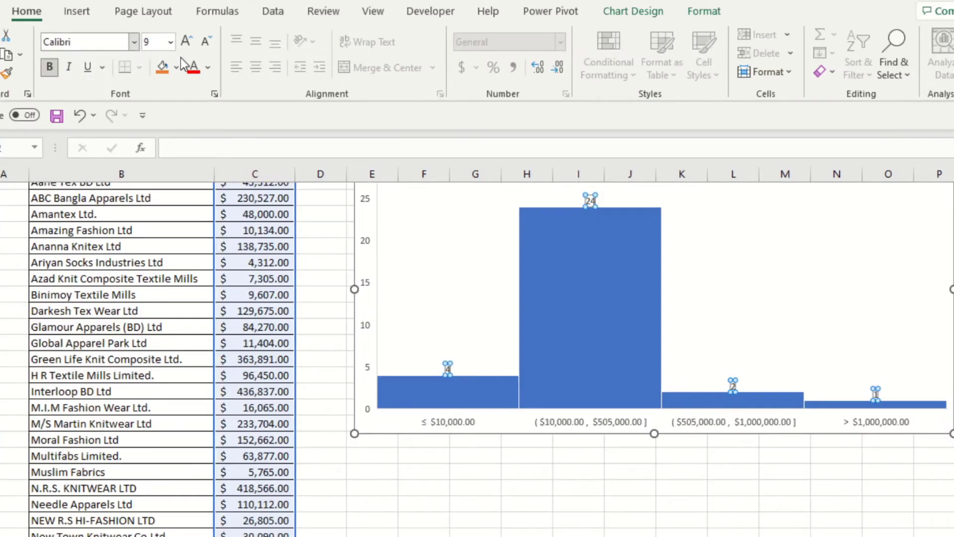
# - Turn off Gridlines and Chart Title in the histogram's Chart Elements list
pyautogui.click(186, 41)
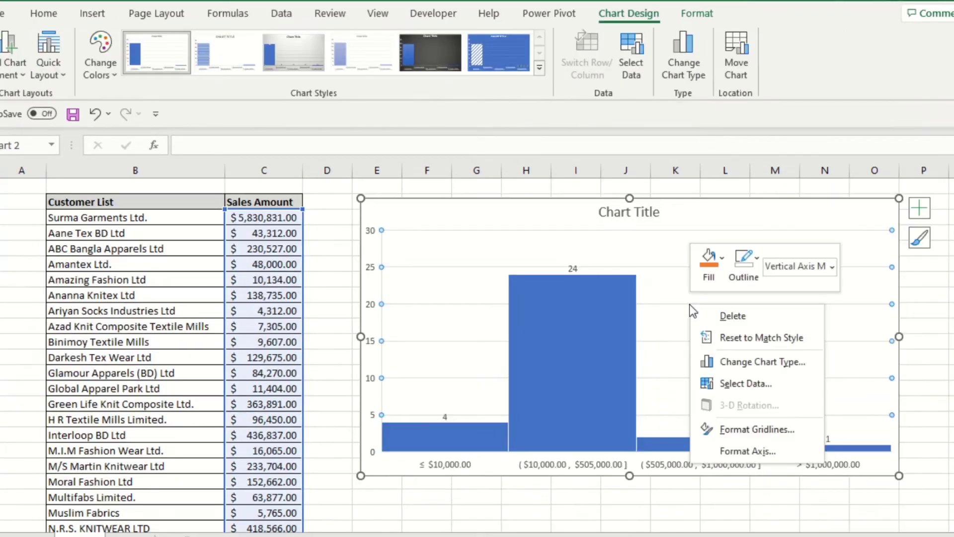
pyautogui.click(919, 207)
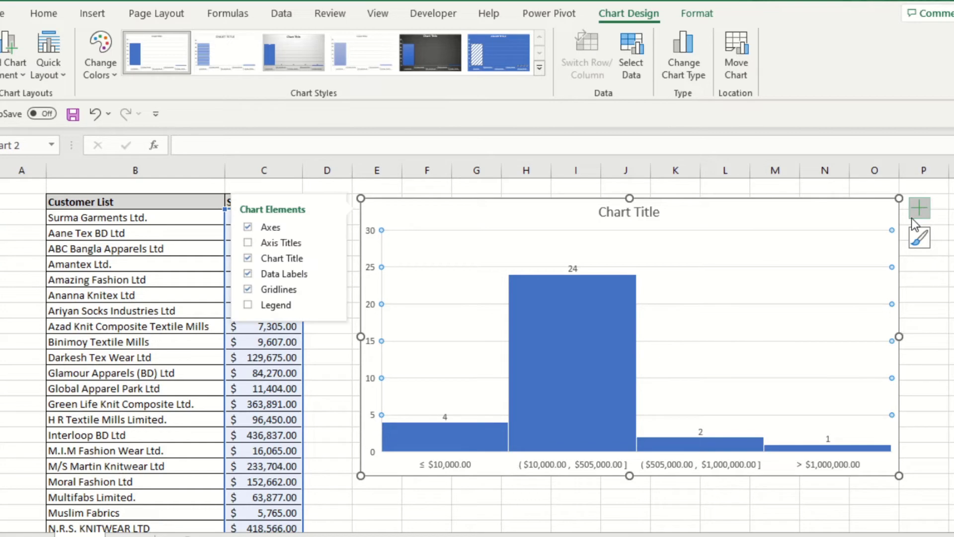
pyautogui.moveTo(279, 288)
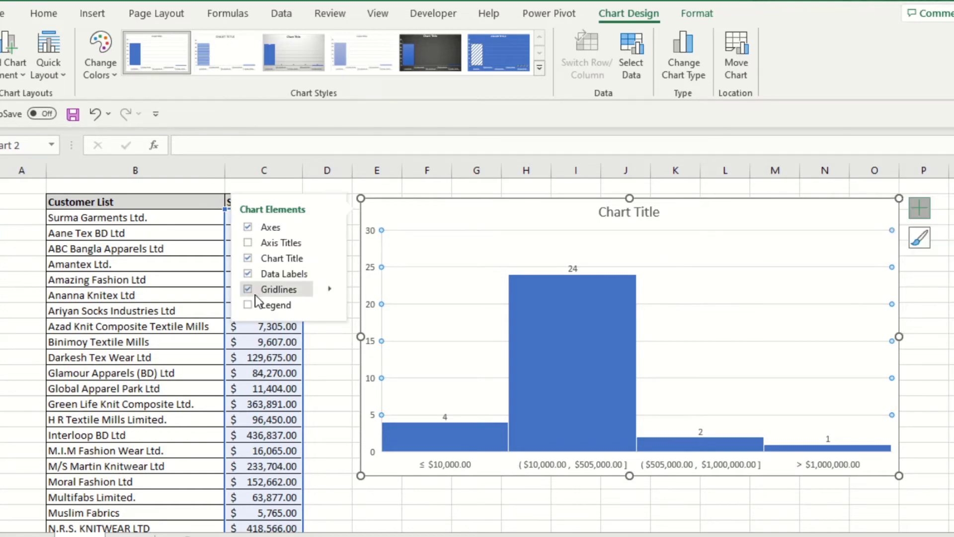
pyautogui.click(247, 289)
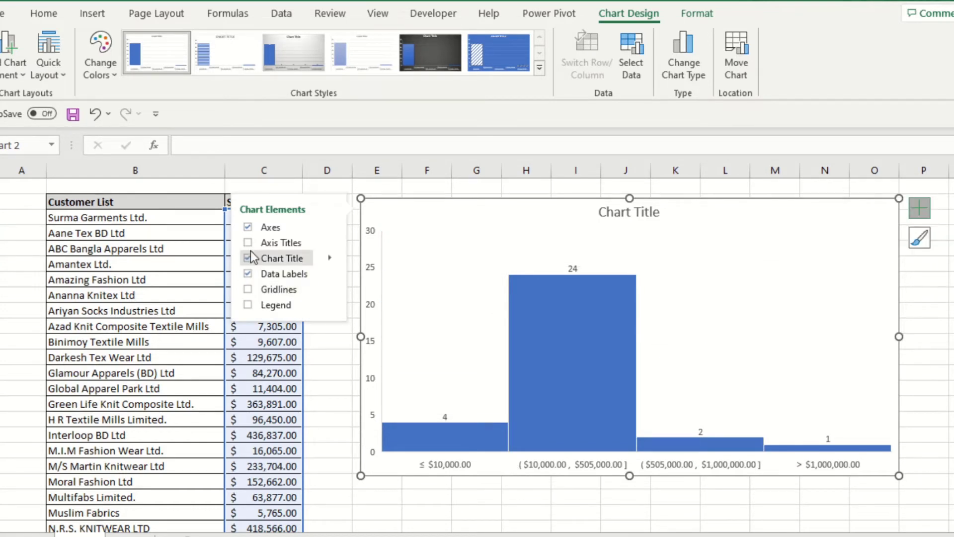
pyautogui.click(248, 258)
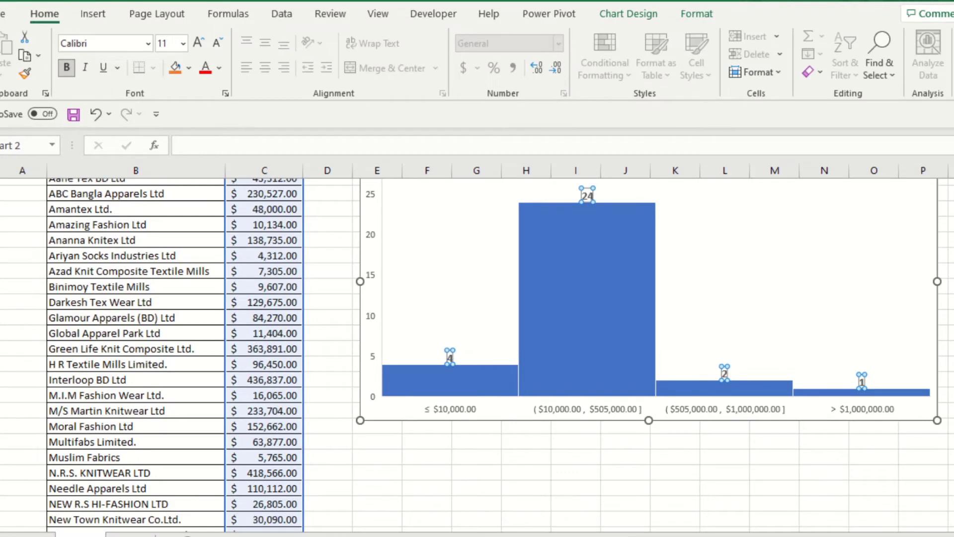
# - Change Muslim Fabrics' sales amount to 10765 so the first two bins recount to 3 and 25
pyautogui.scroll(-3)
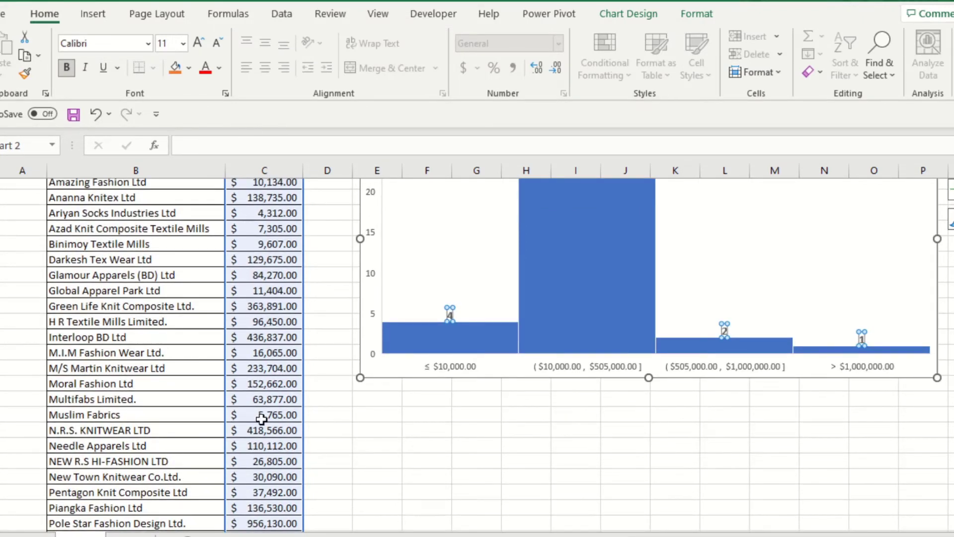
pyautogui.click(264, 414)
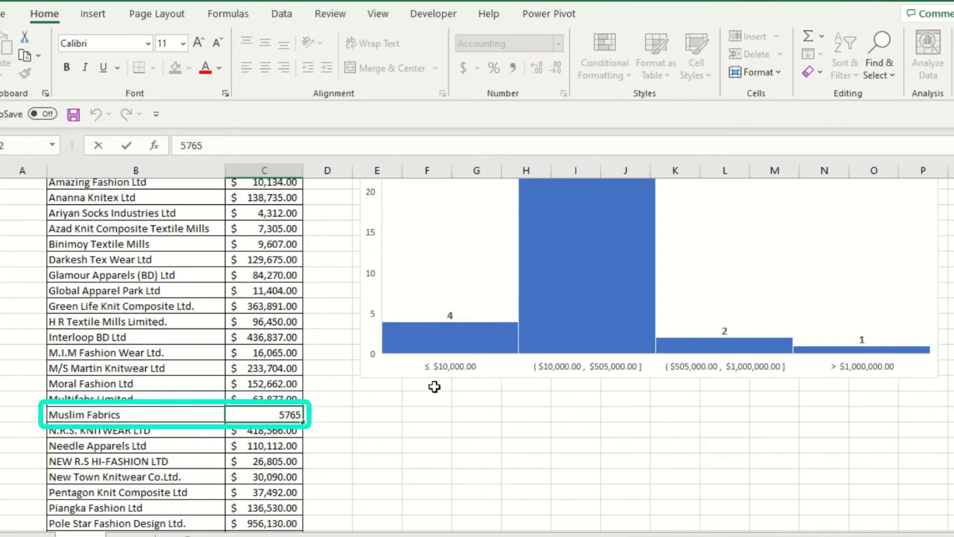
pyautogui.write('1765')
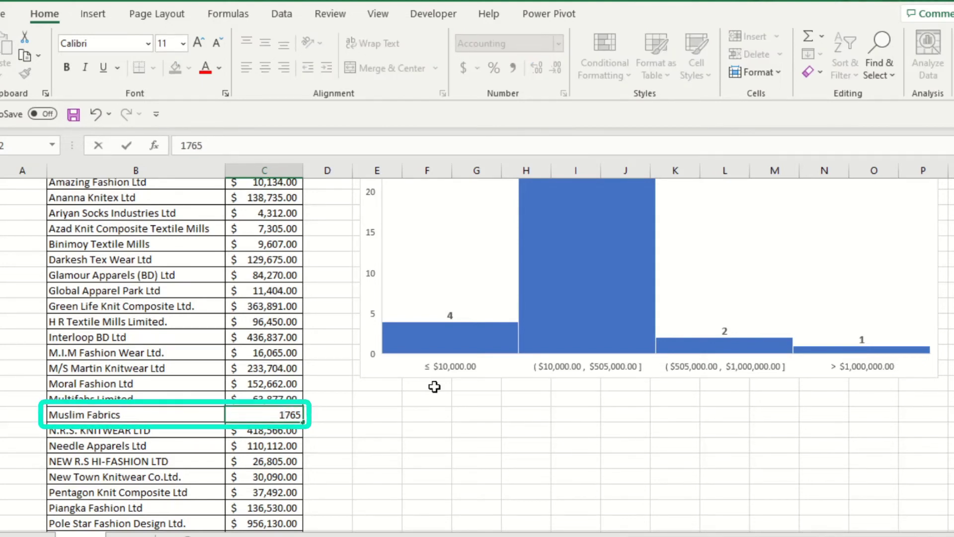
pyautogui.write('10765')
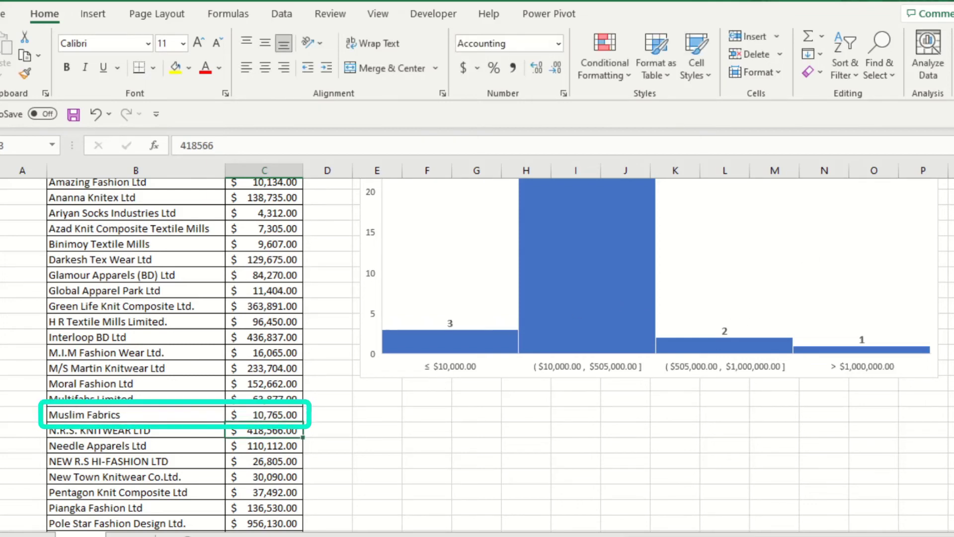
pyautogui.scroll(3)
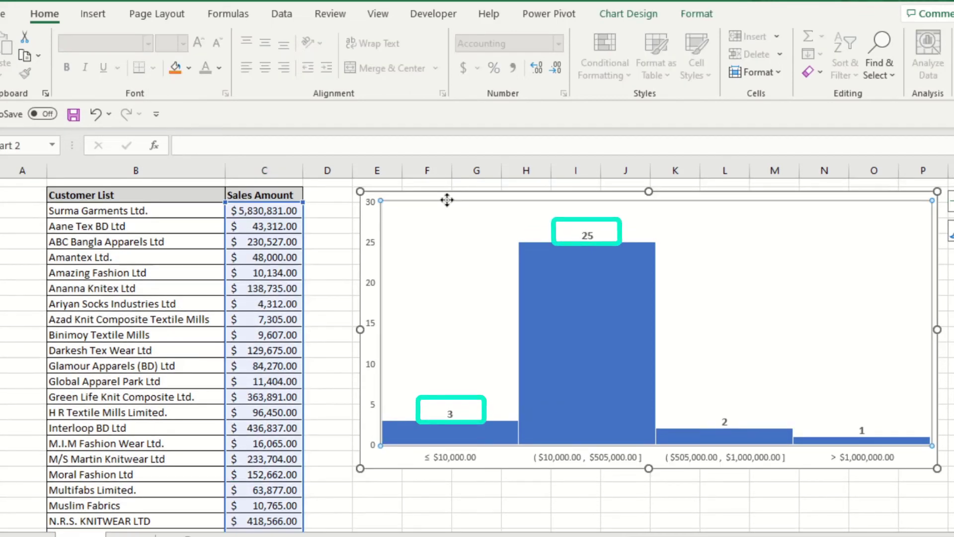
pyautogui.click(627, 13)
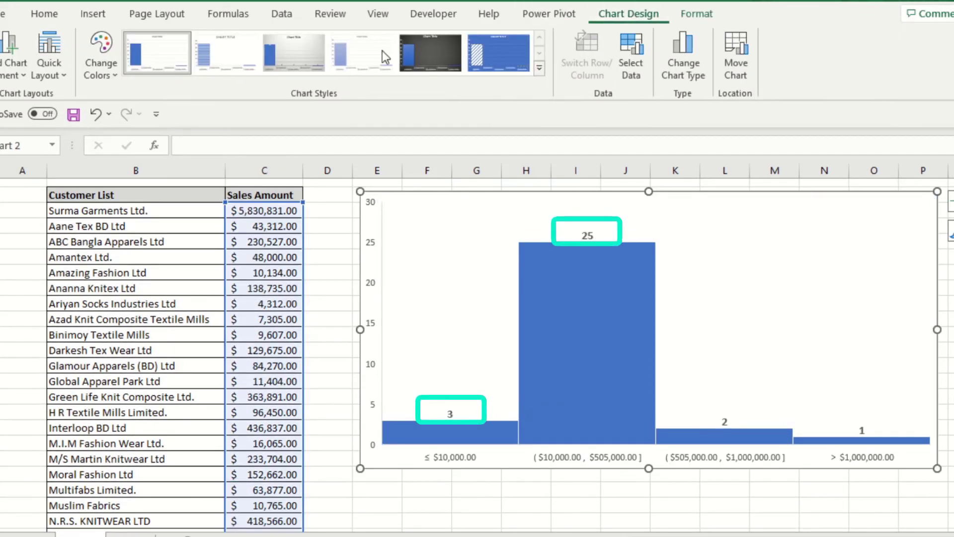
pyautogui.click(100, 54)
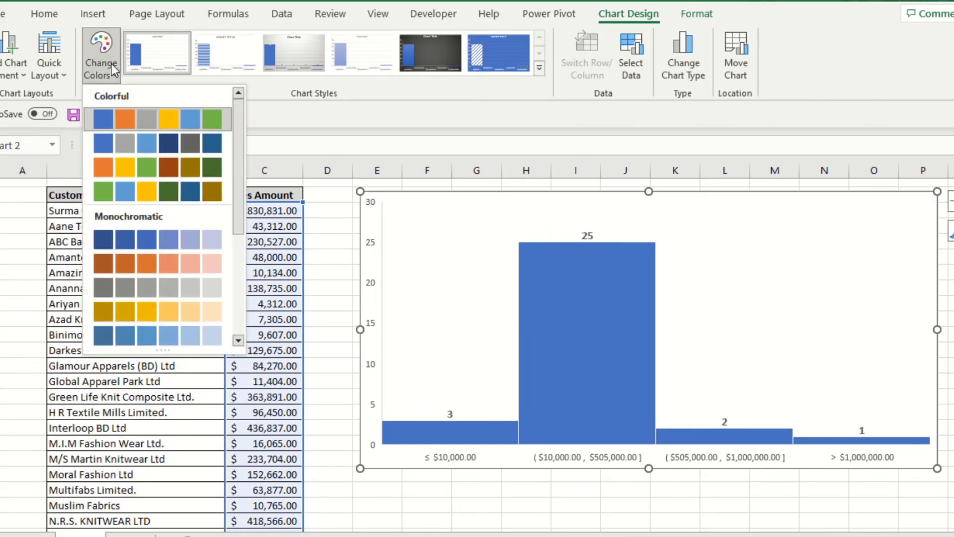
pyautogui.moveTo(126, 167)
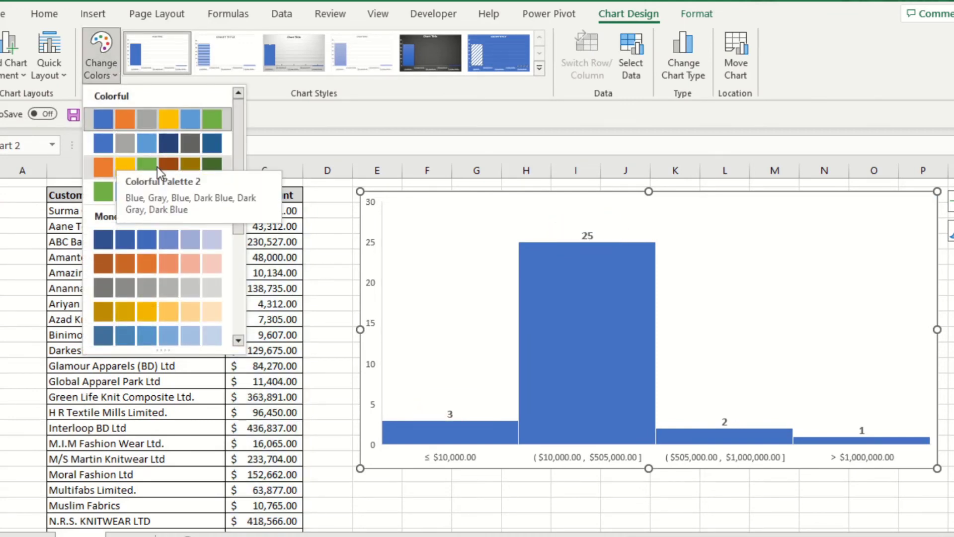
pyautogui.moveTo(121, 172)
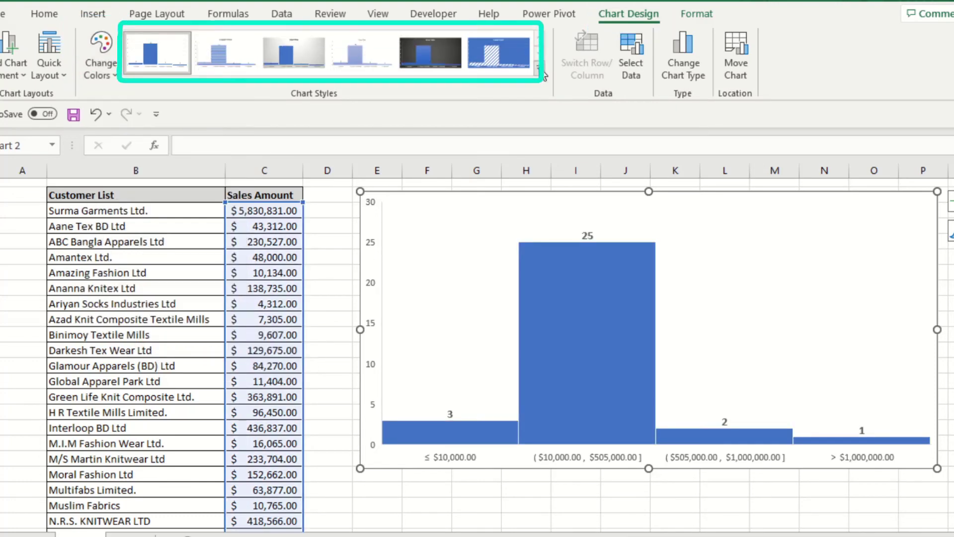
pyautogui.click(498, 53)
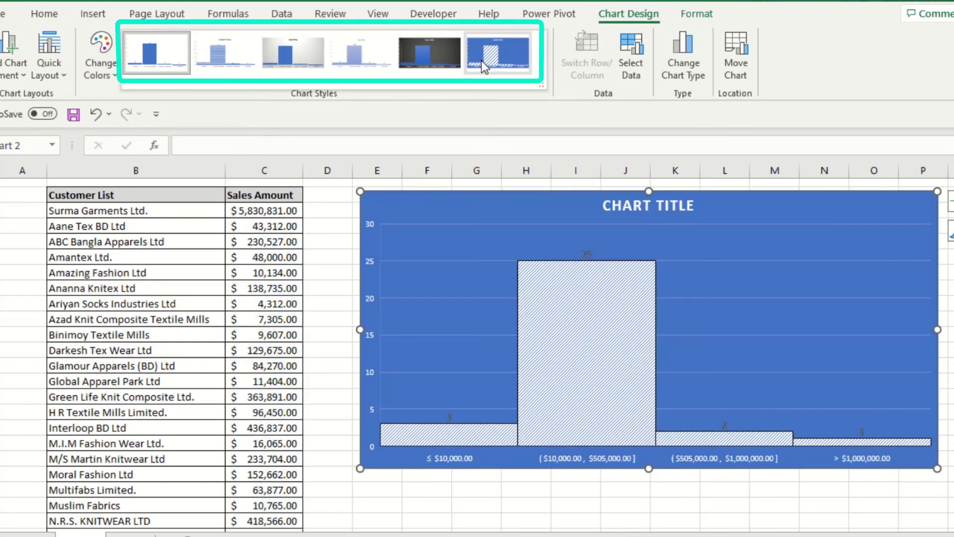
pyautogui.click(360, 54)
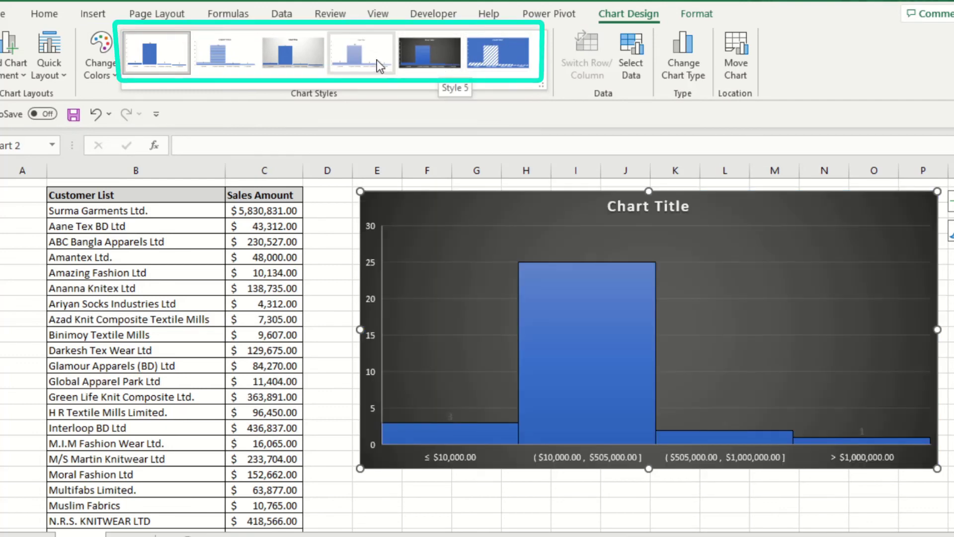
pyautogui.click(292, 53)
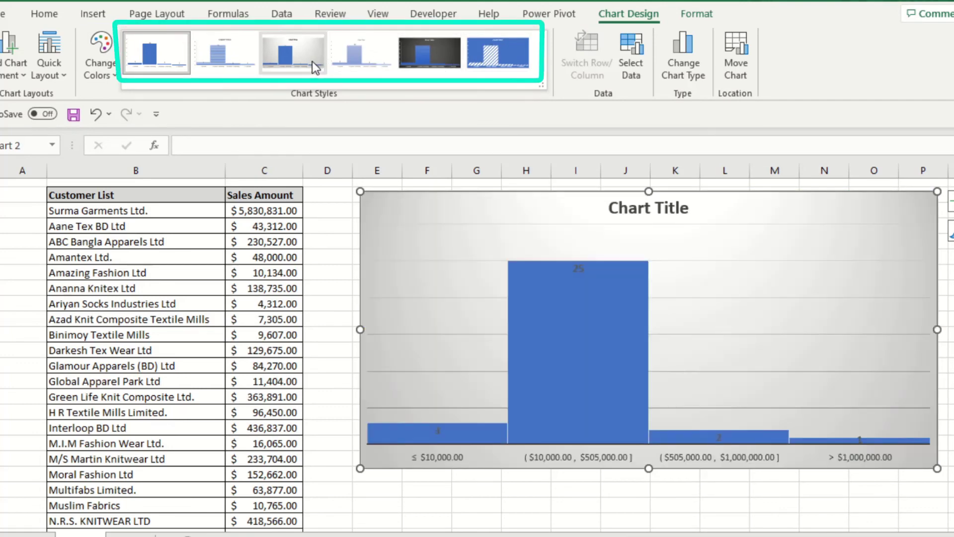
pyautogui.click(156, 53)
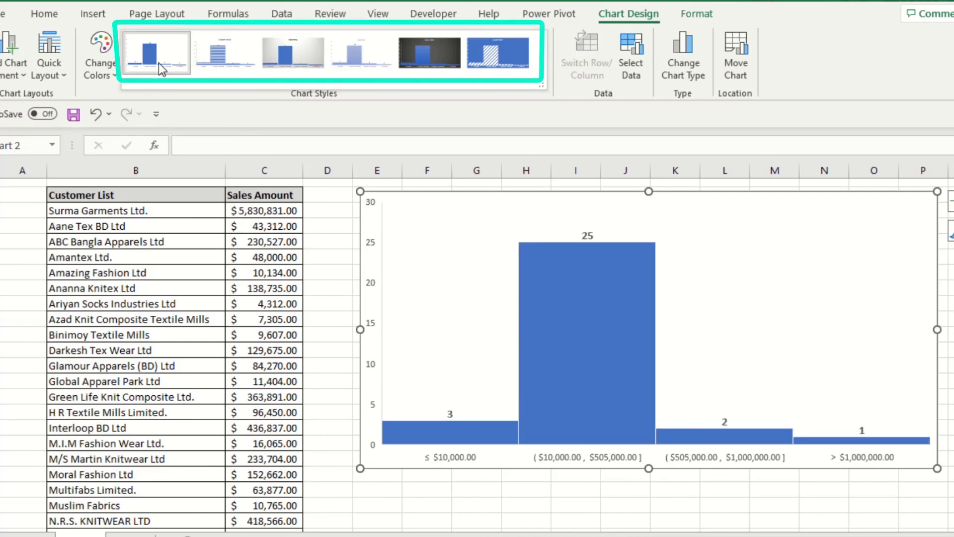